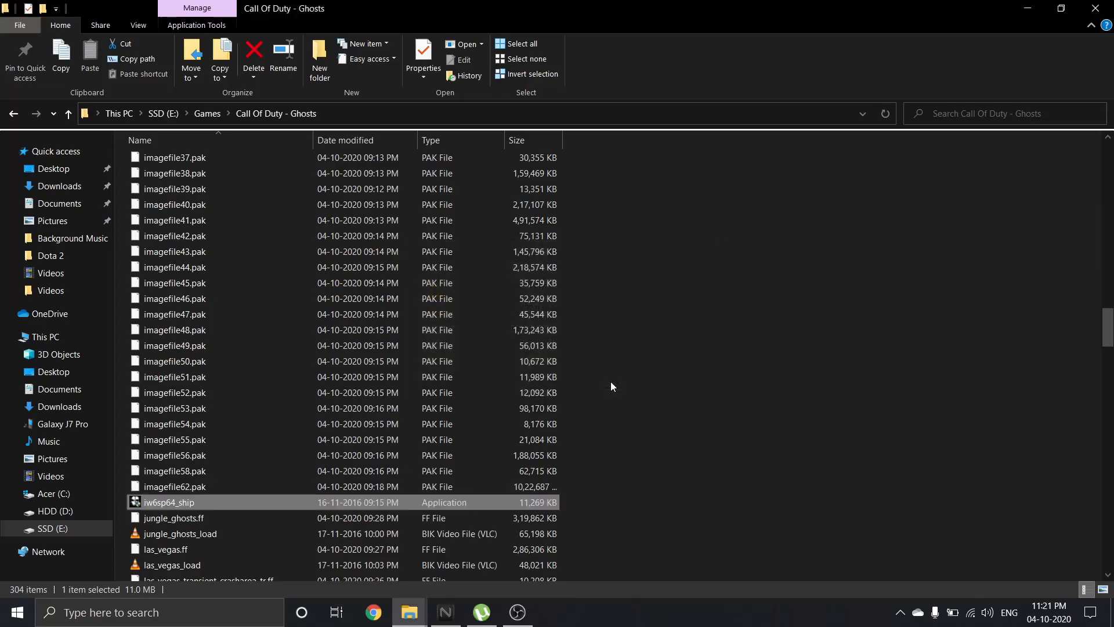
- Launch iw6sp64_ship and start a new campaign on Recruit, overwriting mission progress
{"action": "double_click", "coordinate": [168, 501]}
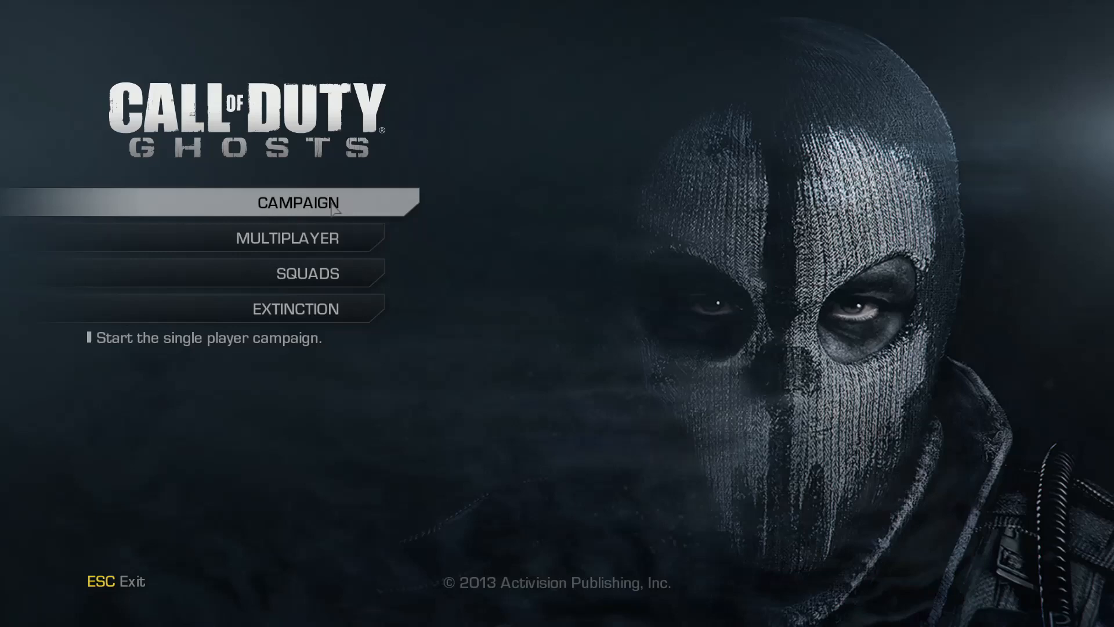
{"action": "left_click", "coordinate": [298, 202]}
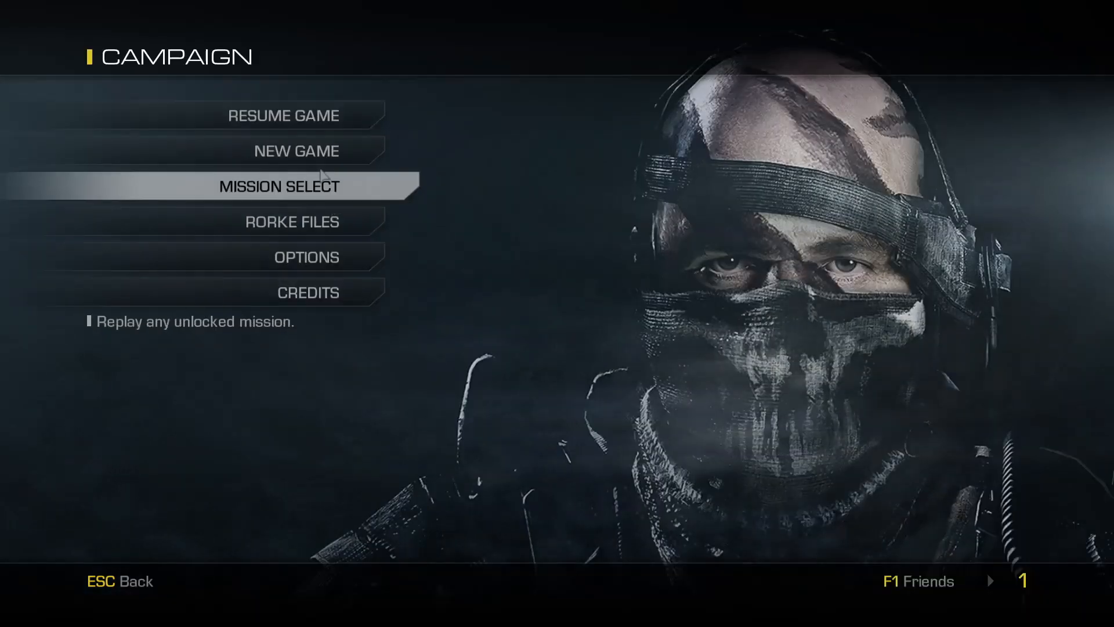
{"action": "left_click", "coordinate": [296, 151]}
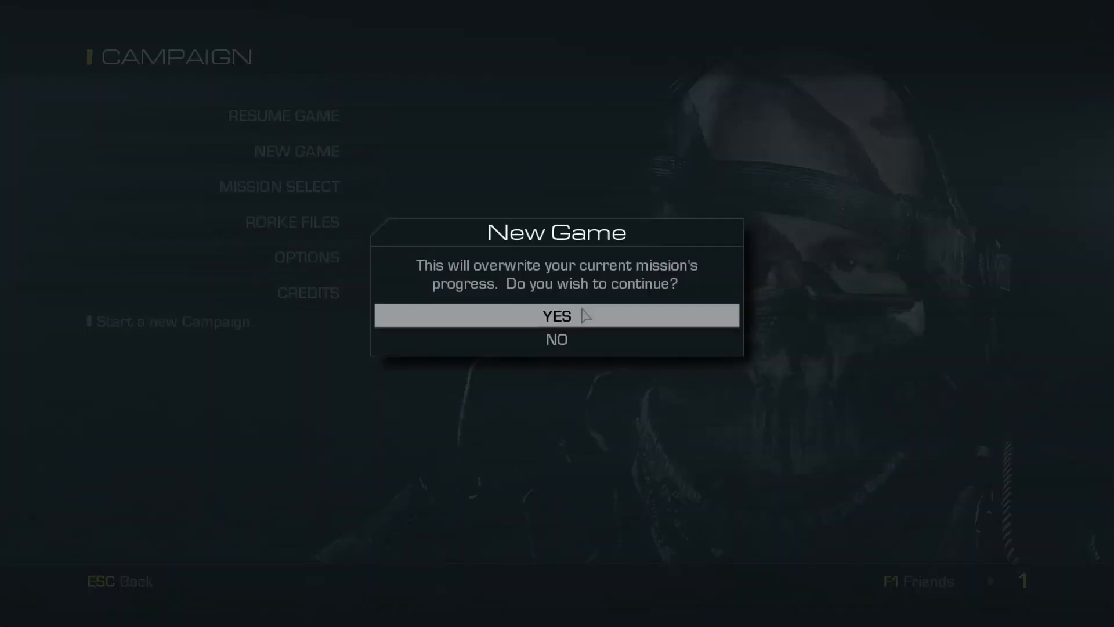
{"action": "left_click", "coordinate": [556, 316]}
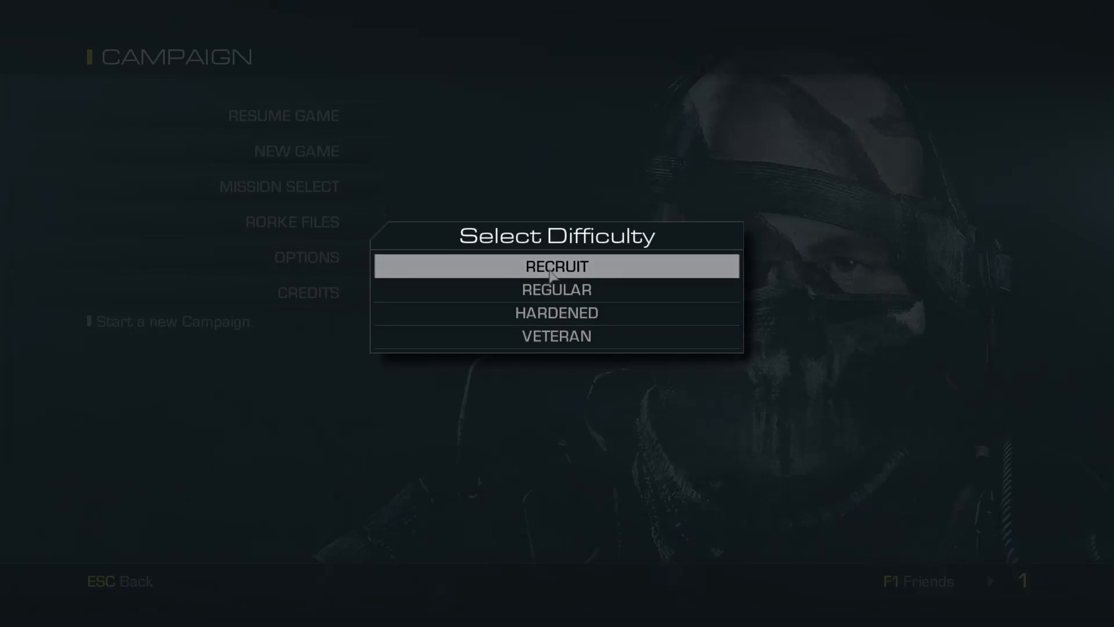
{"action": "left_click", "coordinate": [556, 266]}
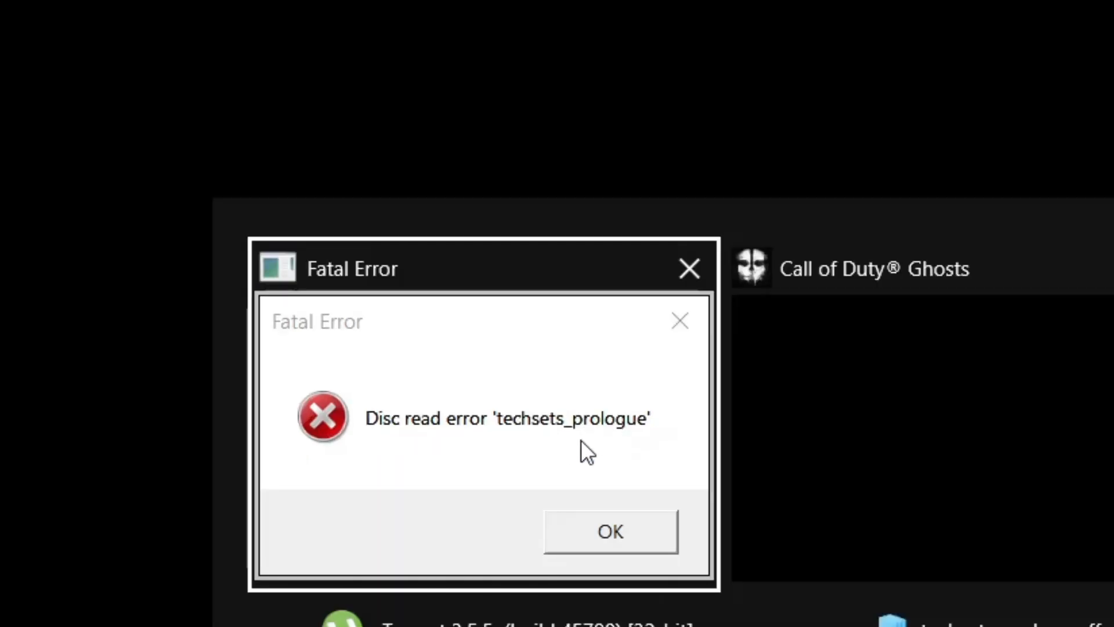
{"action": "mouse_move", "coordinate": [544, 448]}
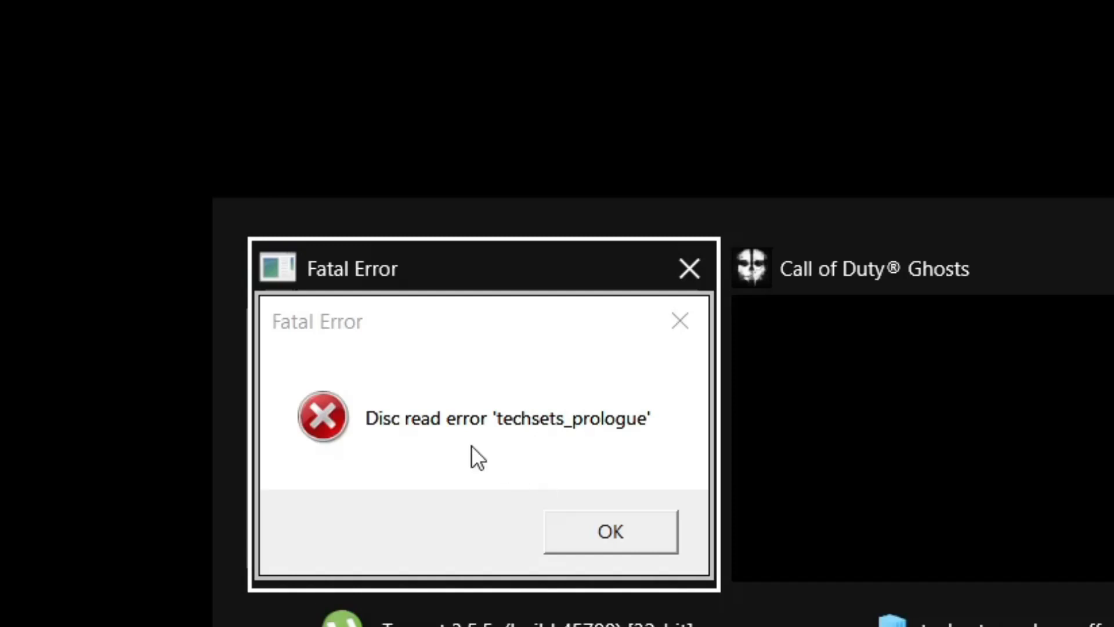
- Dismiss the 'techsets_prologue' Fatal Error disc read dialog
{"action": "left_click", "coordinate": [609, 531]}
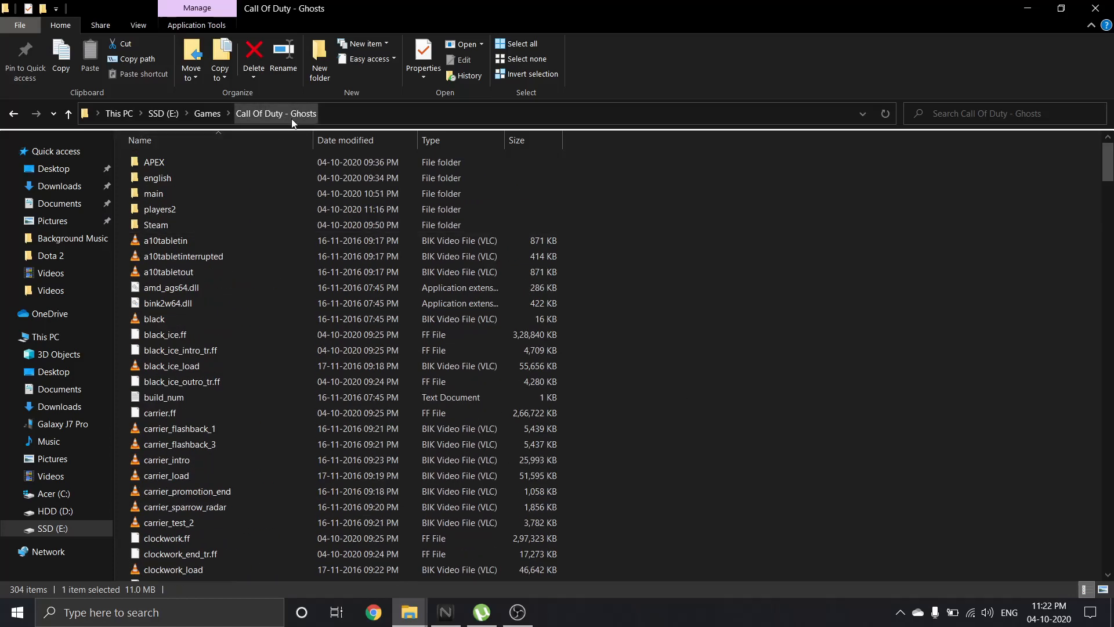
- Find techsets_prologue.ff in the game folder and move it to the desktop
{"action": "scroll", "scroll_direction": "down", "scroll_amount": 3}
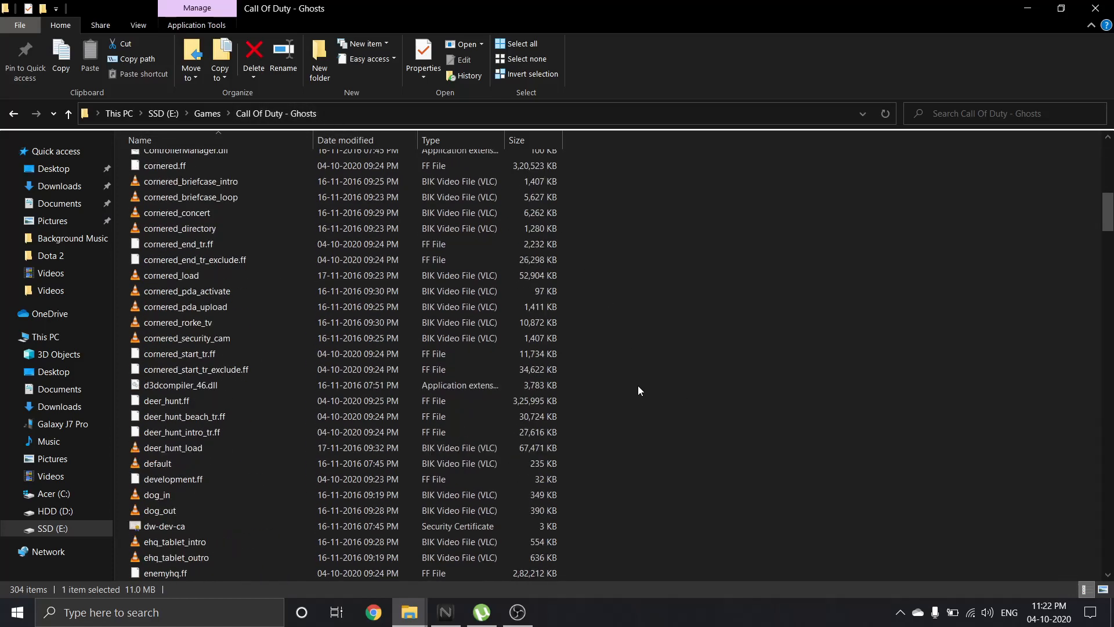
{"action": "scroll", "scroll_direction": "down", "scroll_amount": 3}
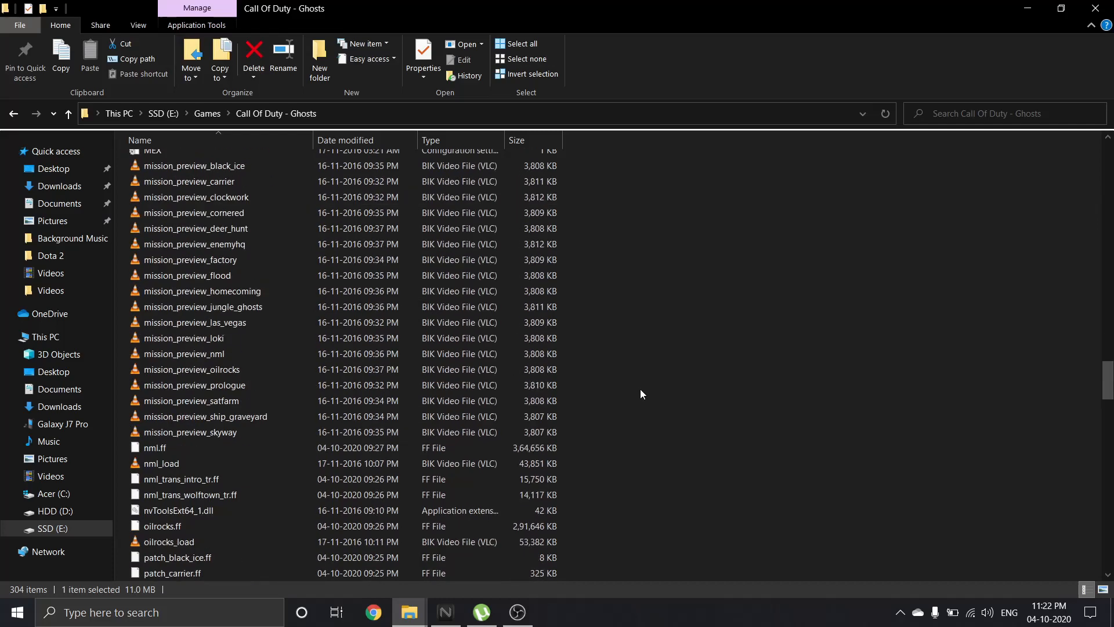
{"action": "scroll", "scroll_direction": "down", "scroll_amount": 3}
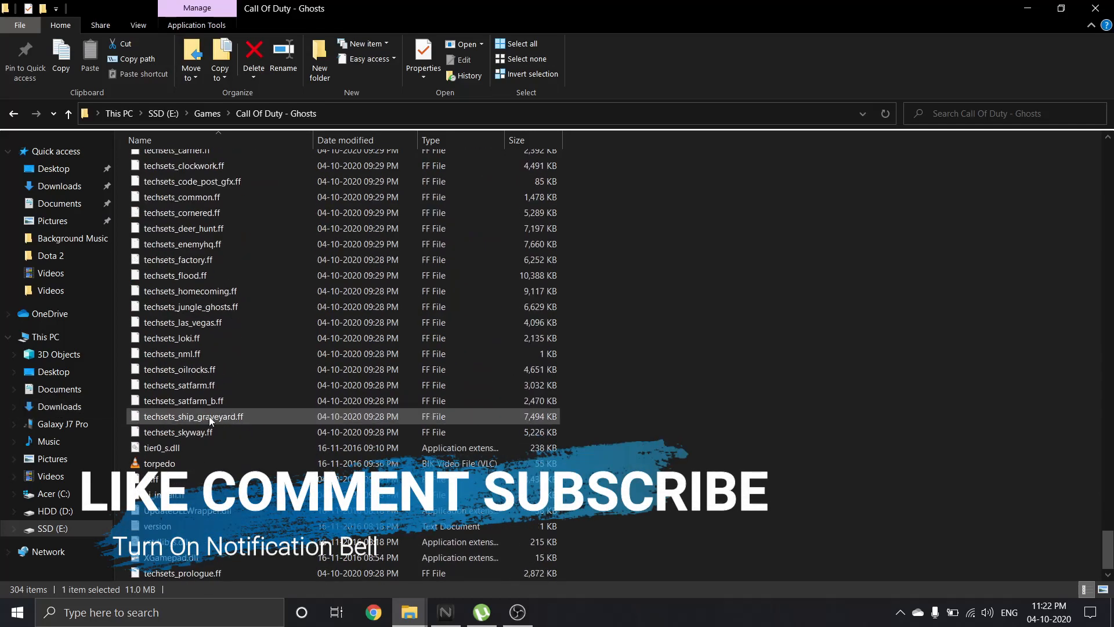
{"action": "left_click", "coordinate": [178, 260]}
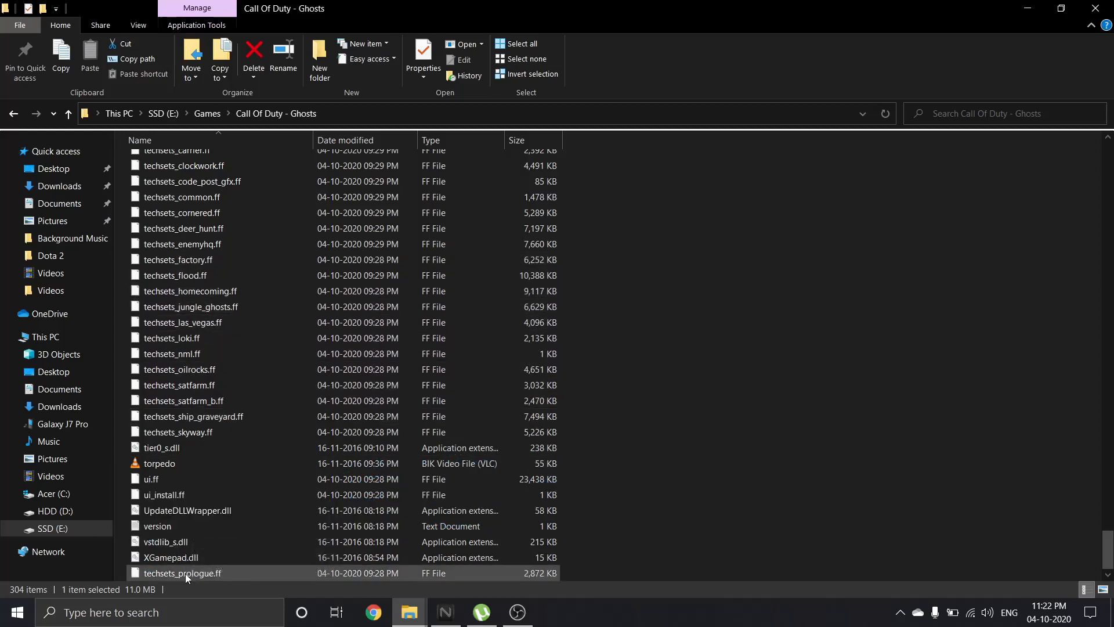
{"action": "mouse_move", "coordinate": [186, 573]}
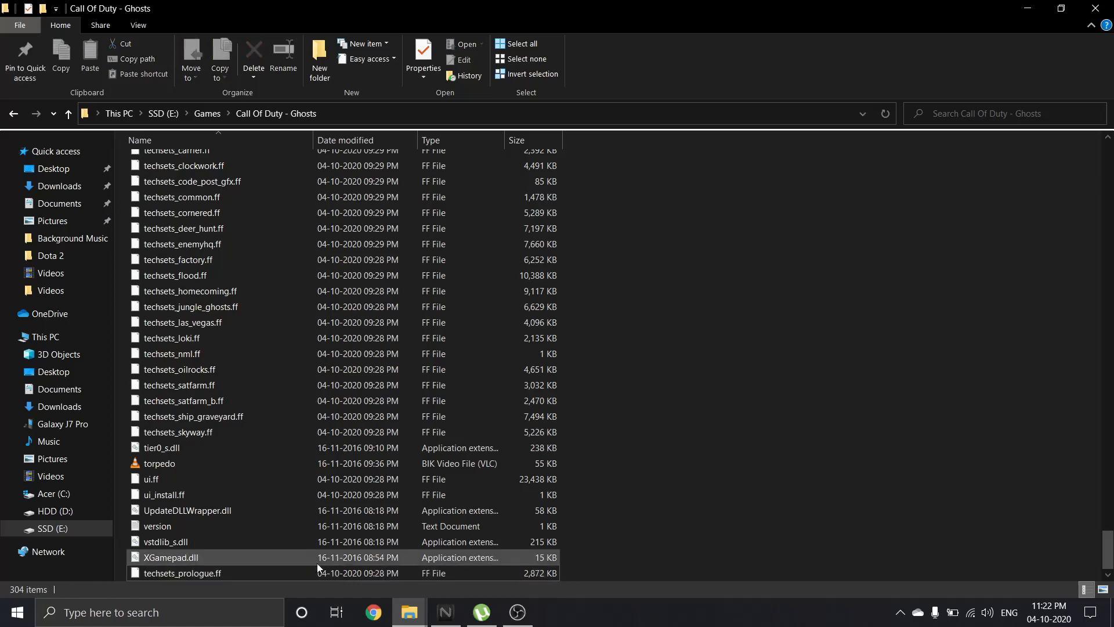
{"action": "mouse_move", "coordinate": [239, 573]}
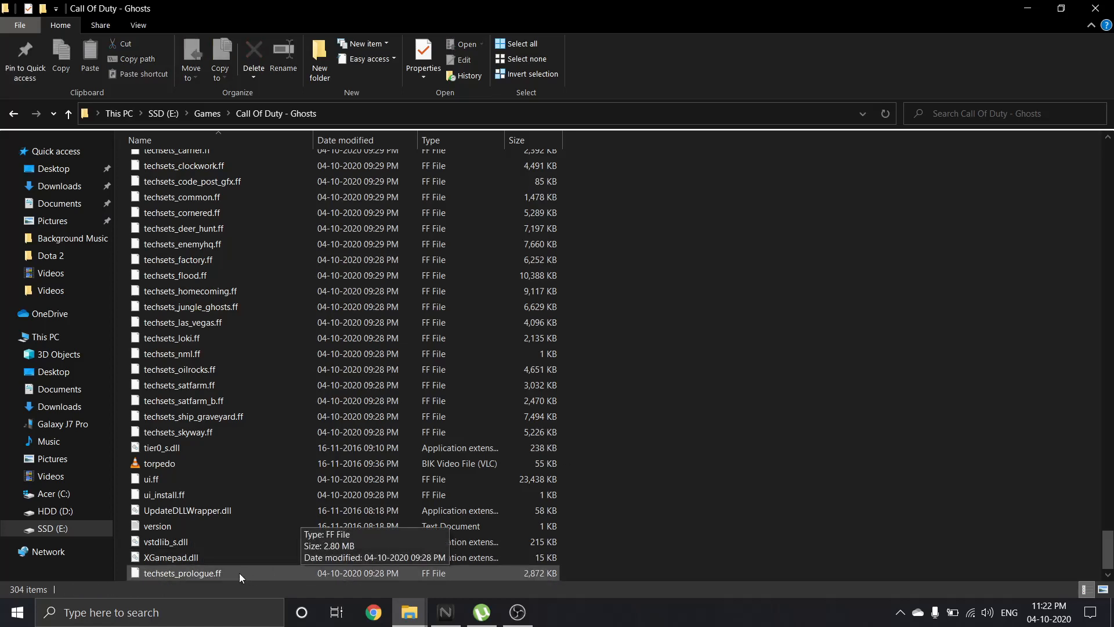
{"action": "left_click", "coordinate": [183, 572]}
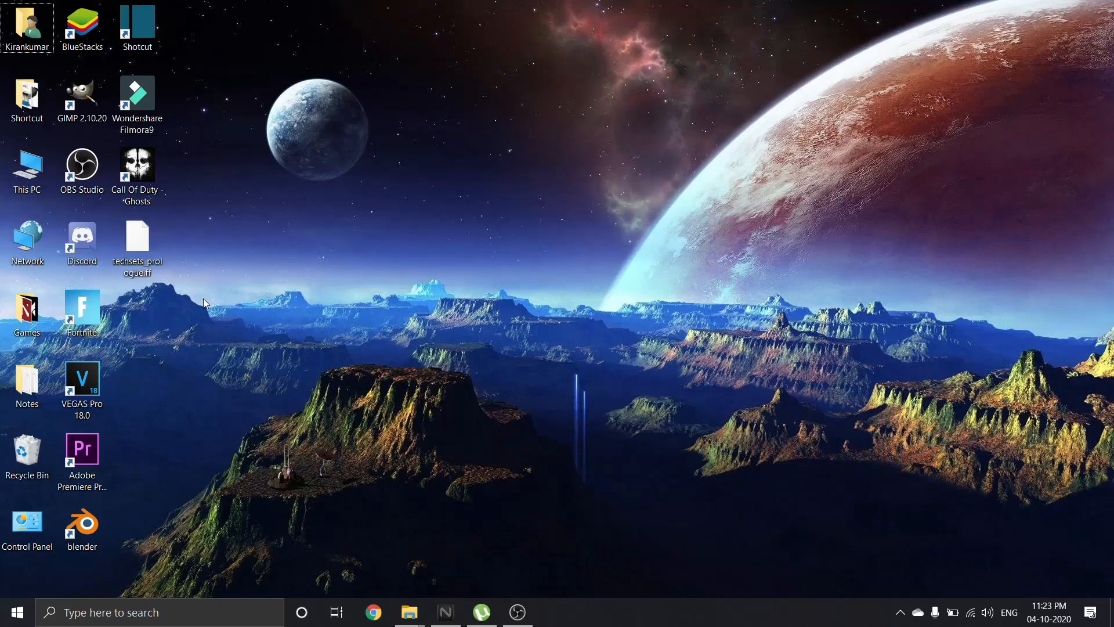
{"action": "mouse_move", "coordinate": [137, 170]}
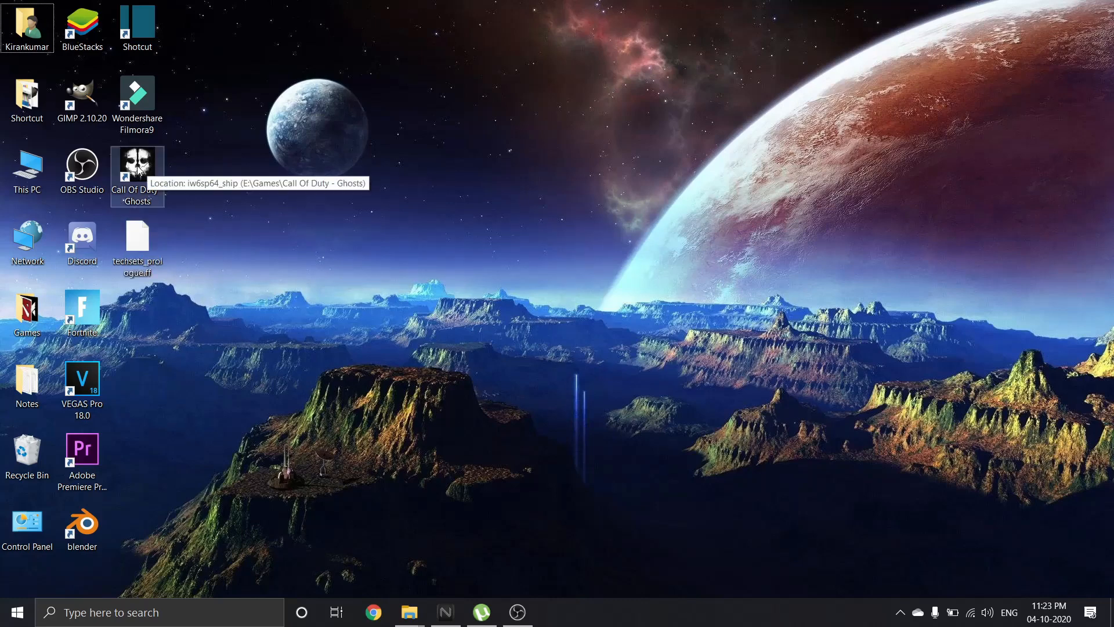
- Relaunch Call of Duty: Ghosts from its desktop shortcut
{"action": "double_click", "coordinate": [137, 165]}
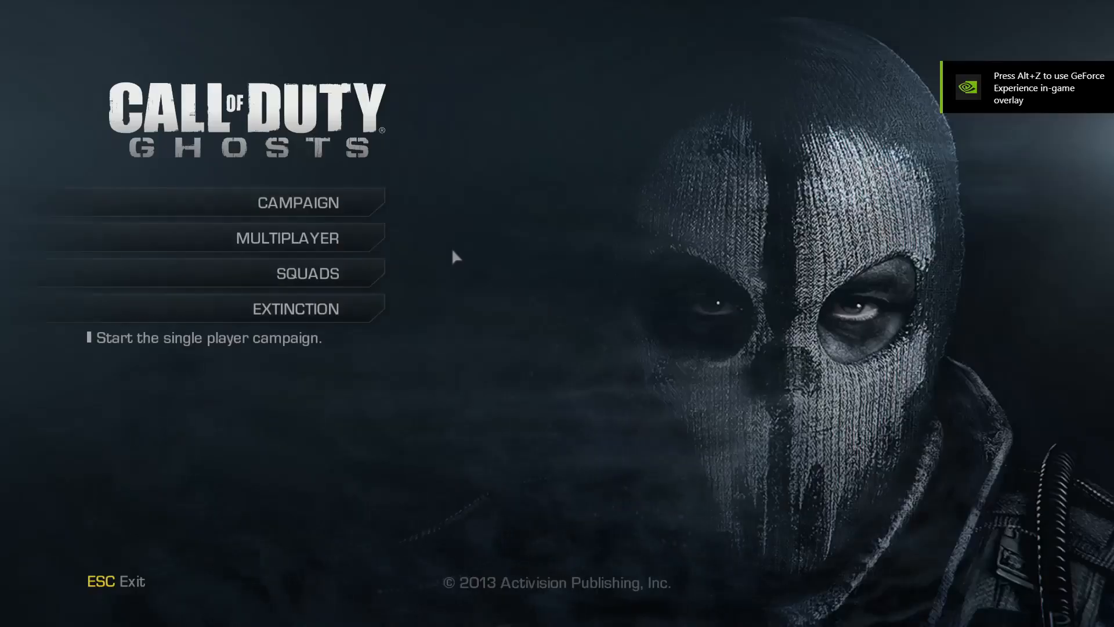
- Launch No Man's Land on Recruit via Mission Select, then dismiss the techsets_nml error
{"action": "left_click", "coordinate": [298, 202]}
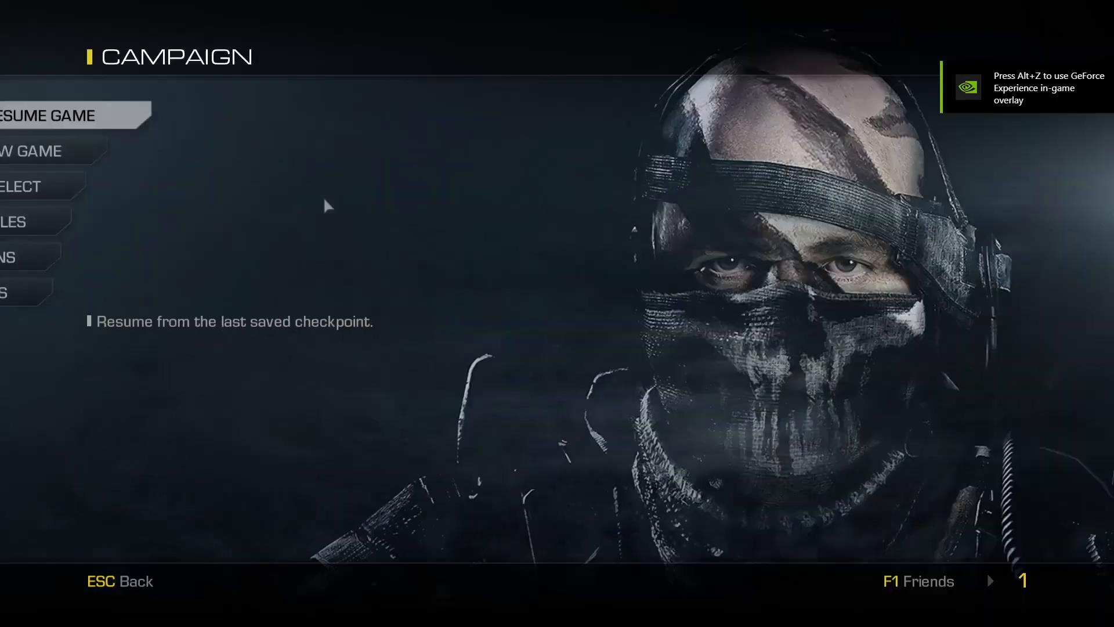
{"action": "left_click", "coordinate": [29, 151]}
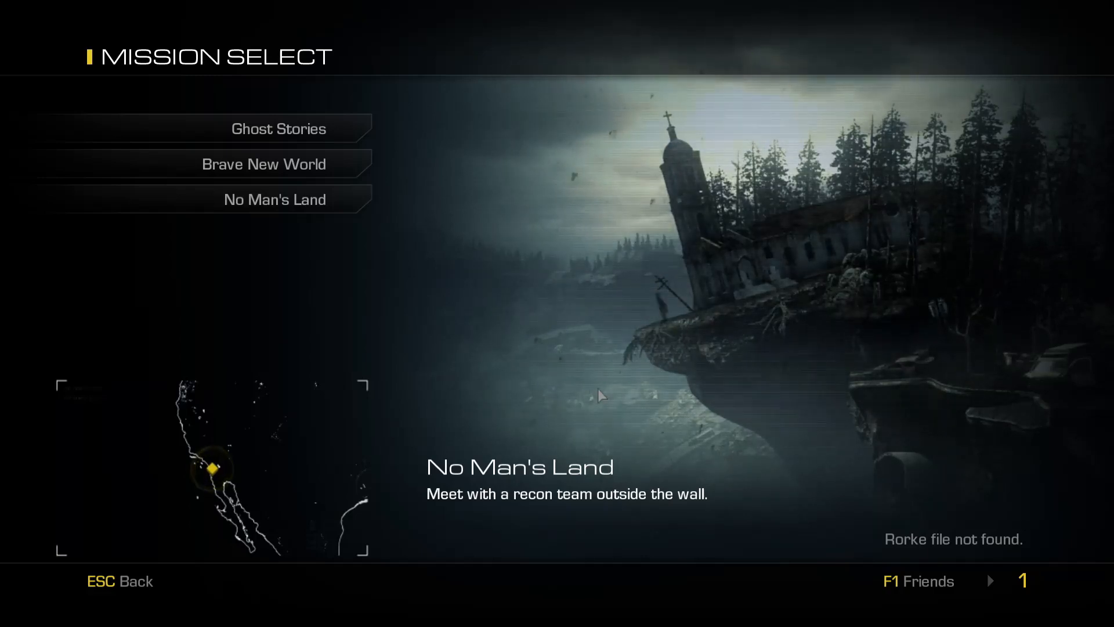
{"action": "left_click", "coordinate": [274, 199]}
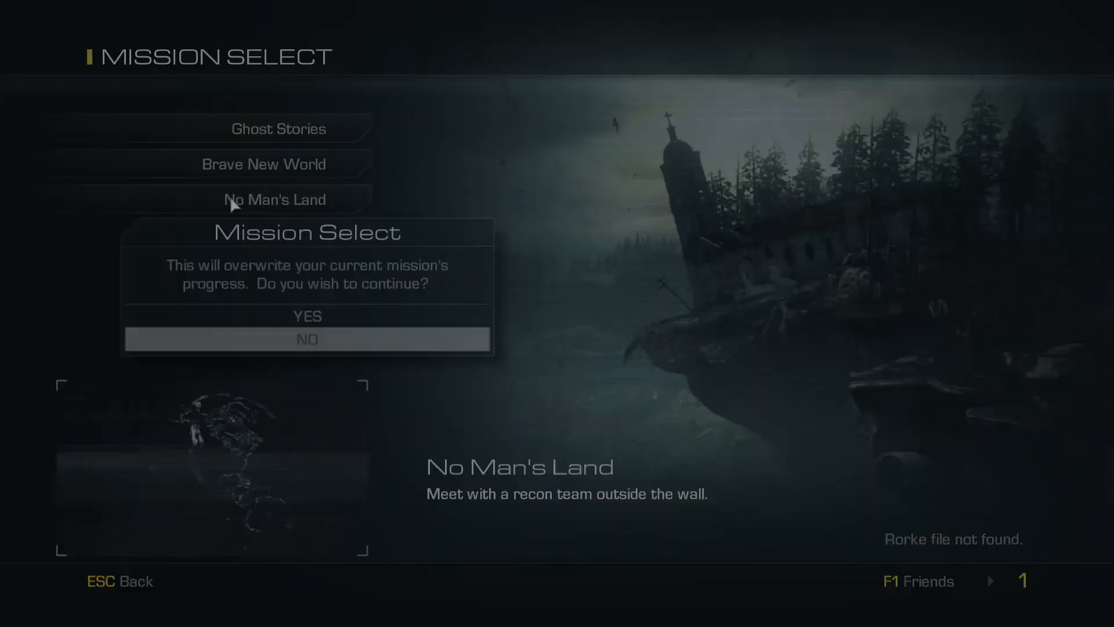
{"action": "left_click", "coordinate": [307, 316]}
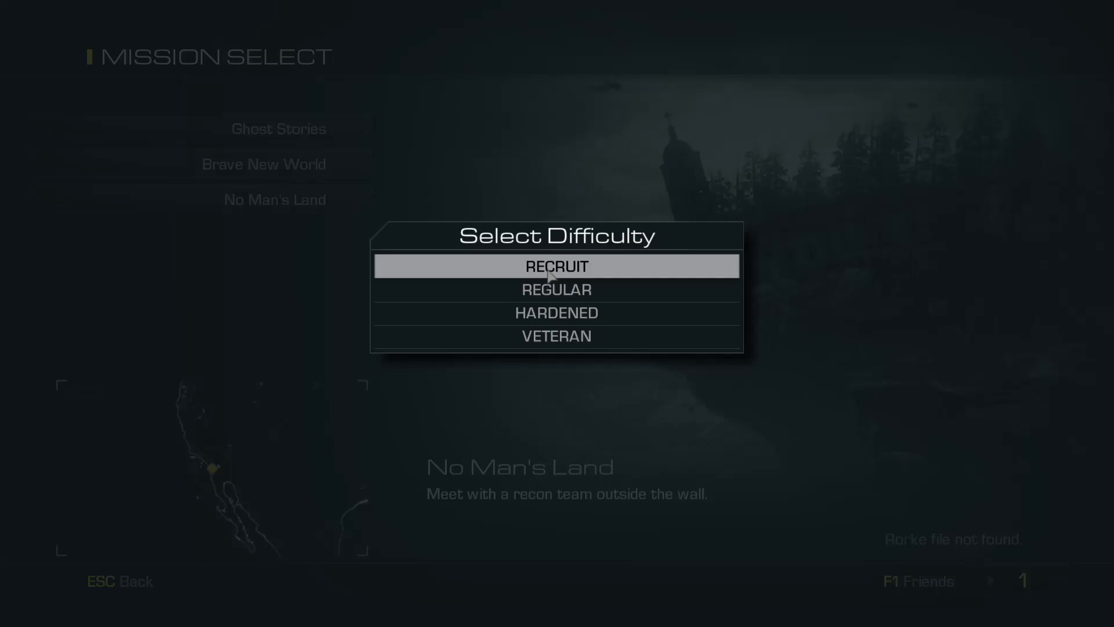
{"action": "left_click", "coordinate": [556, 266]}
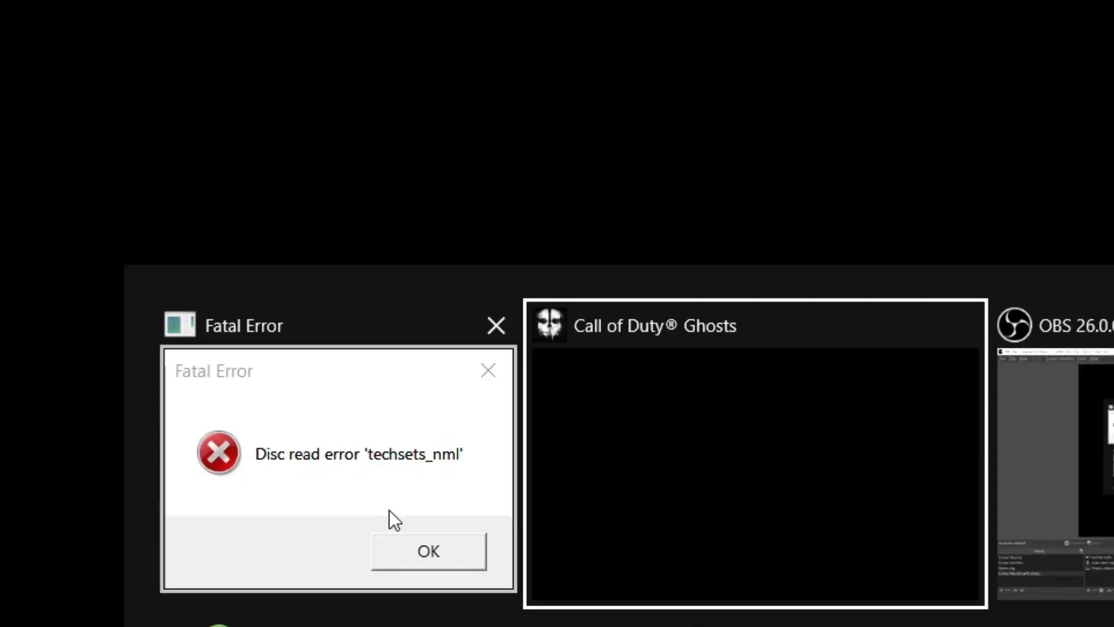
{"action": "left_click", "coordinate": [427, 552]}
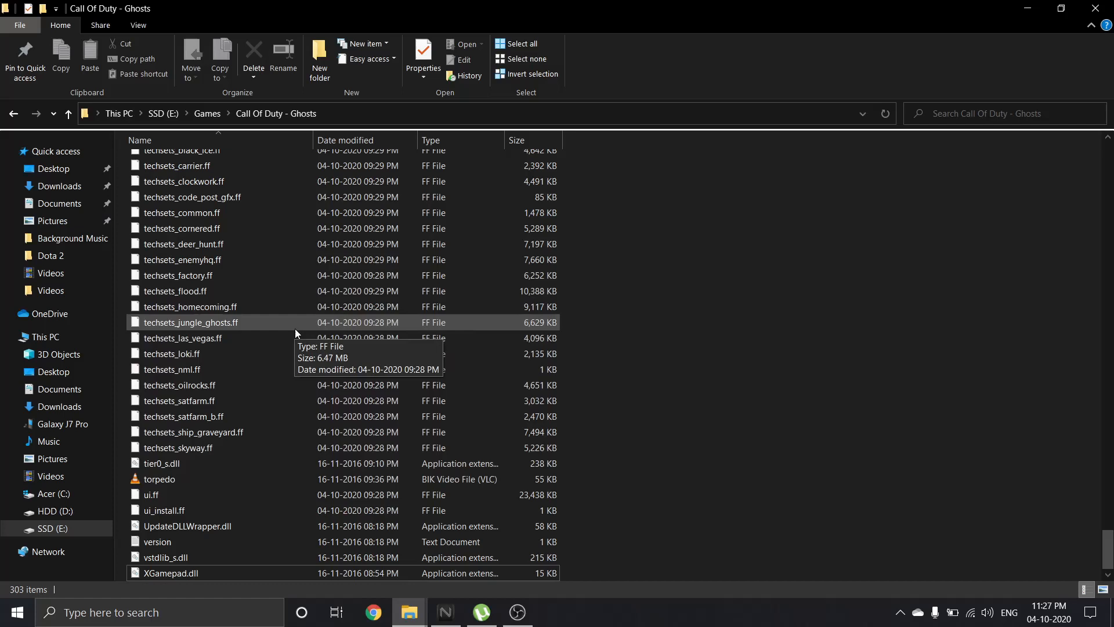
{"action": "mouse_move", "coordinate": [170, 369]}
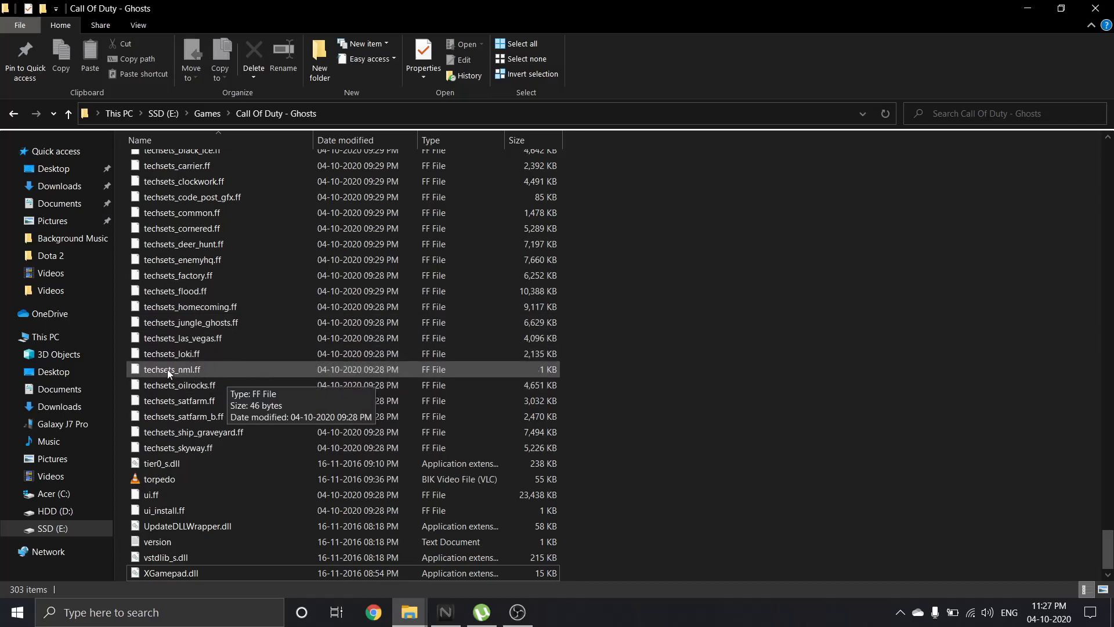
- Select techsets_nml.ff in the game folder to cut it
{"action": "left_click", "coordinate": [172, 369]}
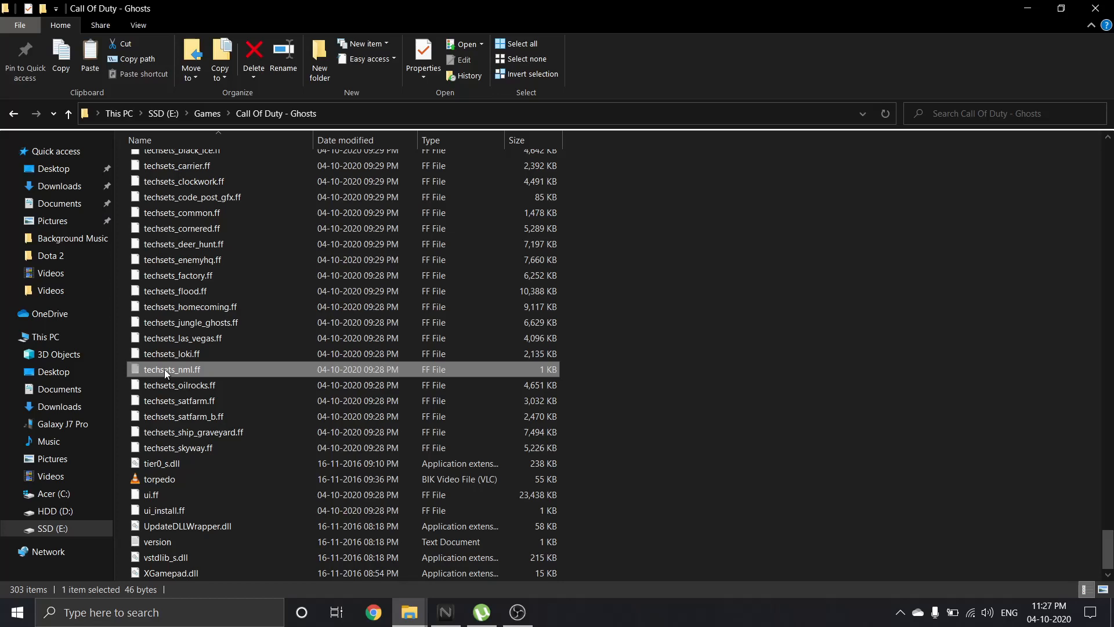
{"action": "mouse_move", "coordinate": [171, 370]}
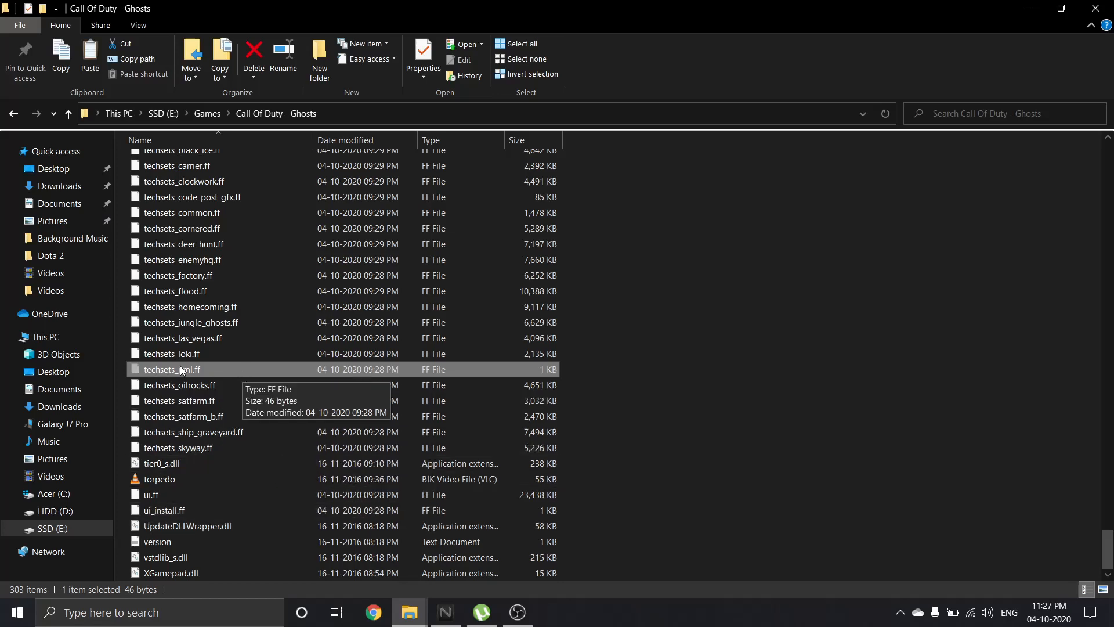
{"action": "mouse_move", "coordinate": [1031, 6]}
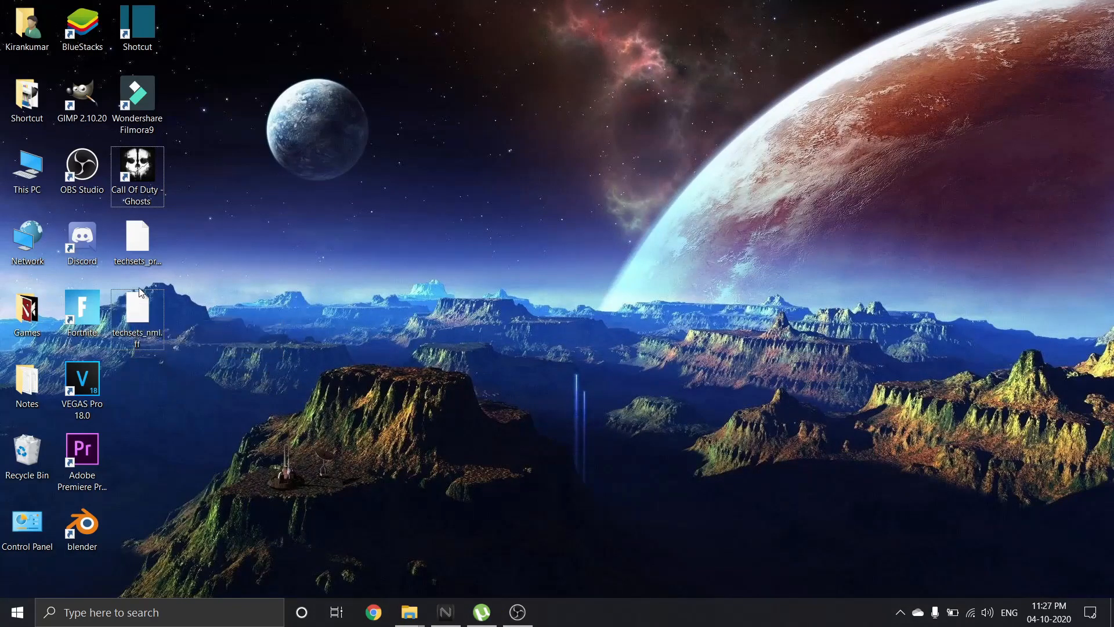
{"action": "mouse_move", "coordinate": [509, 535]}
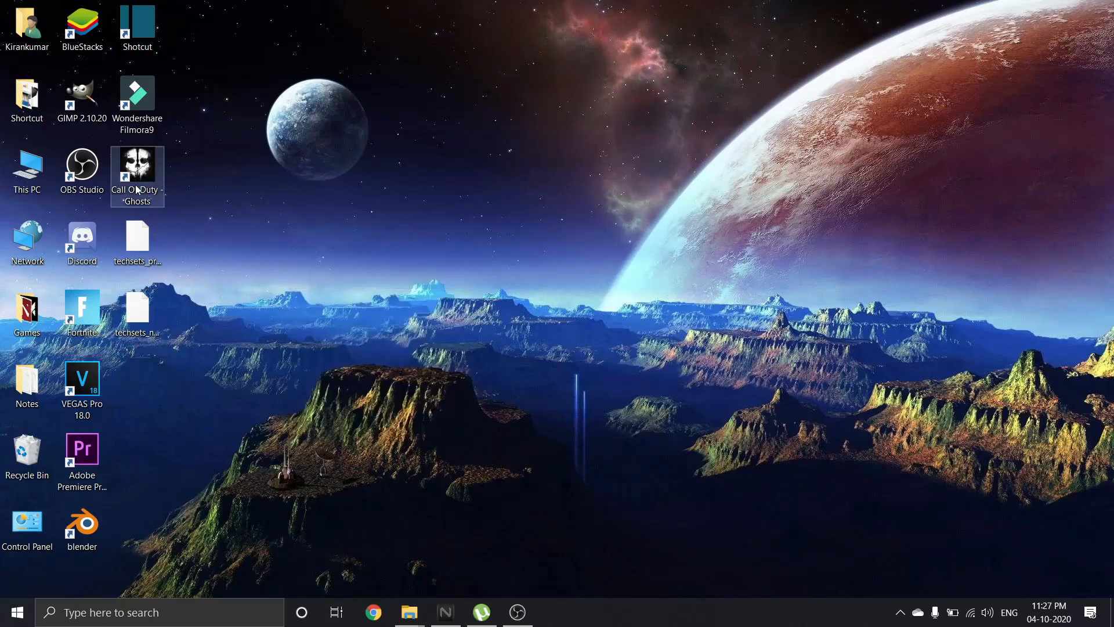
- Relaunch Call of Duty: Ghosts from the desktop shortcut, declining safe mode
{"action": "double_click", "coordinate": [136, 170]}
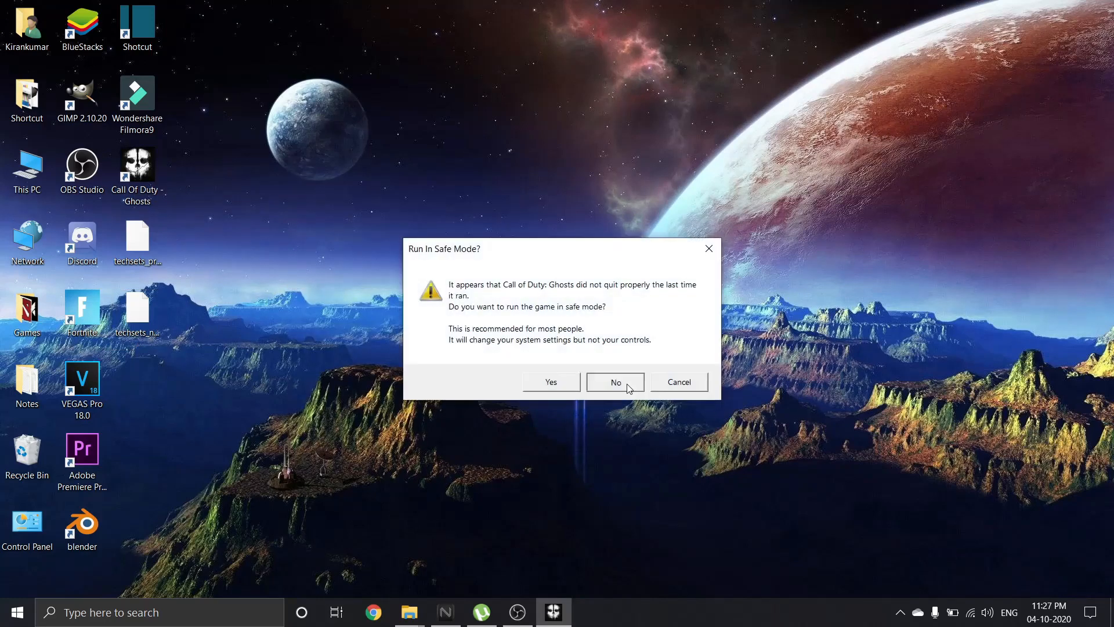
{"action": "left_click", "coordinate": [614, 381]}
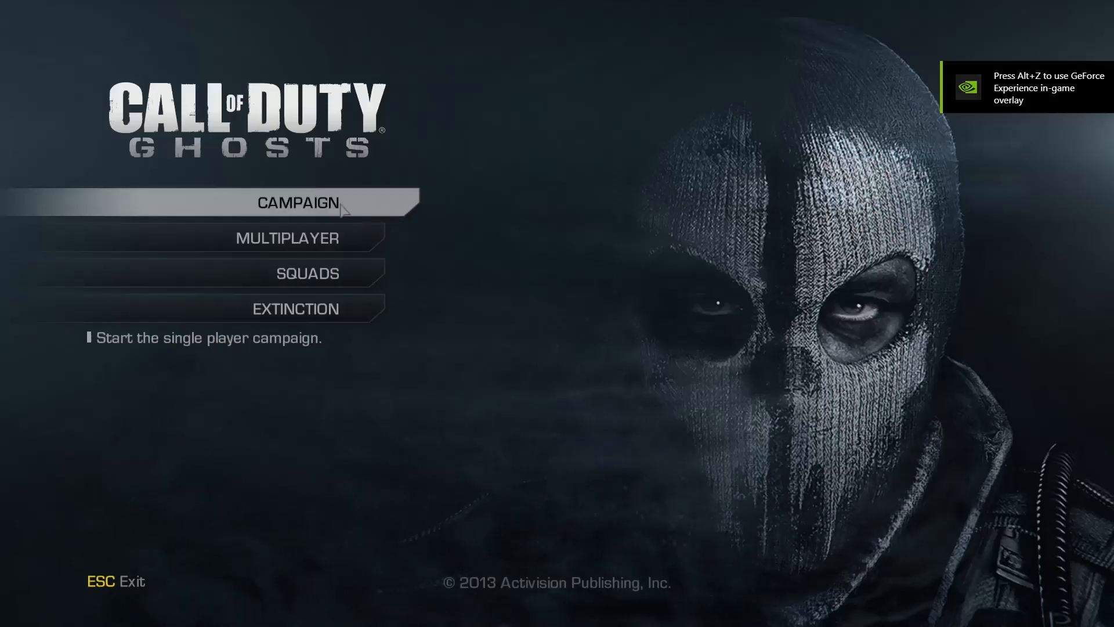
- Select No Man's Land and confirm overwriting mission progress
{"action": "left_click", "coordinate": [275, 199]}
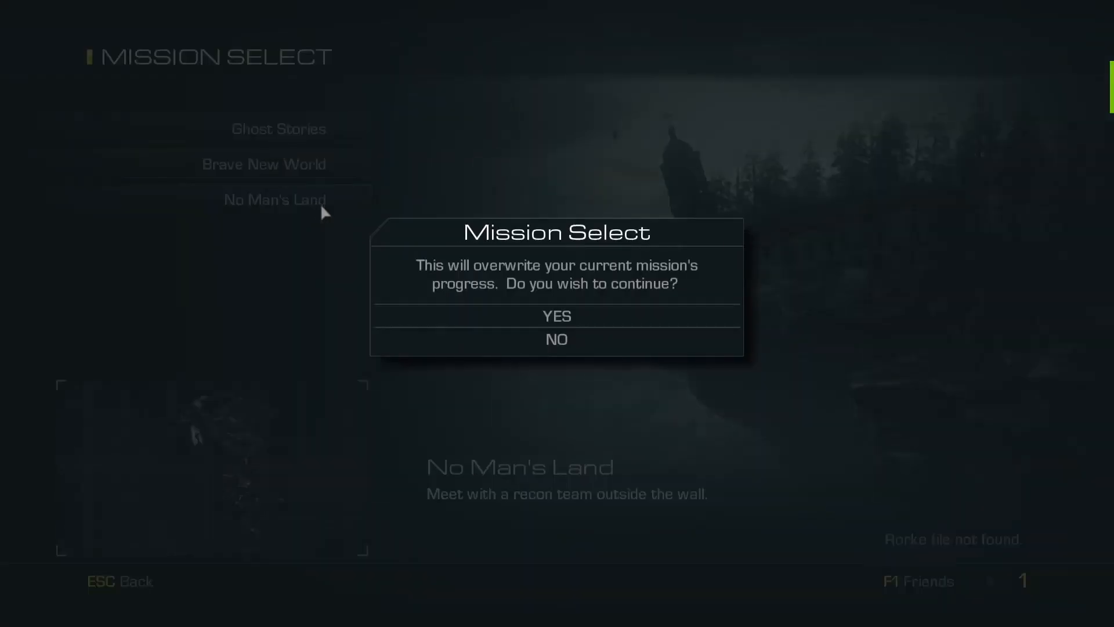
{"action": "left_click", "coordinate": [556, 315]}
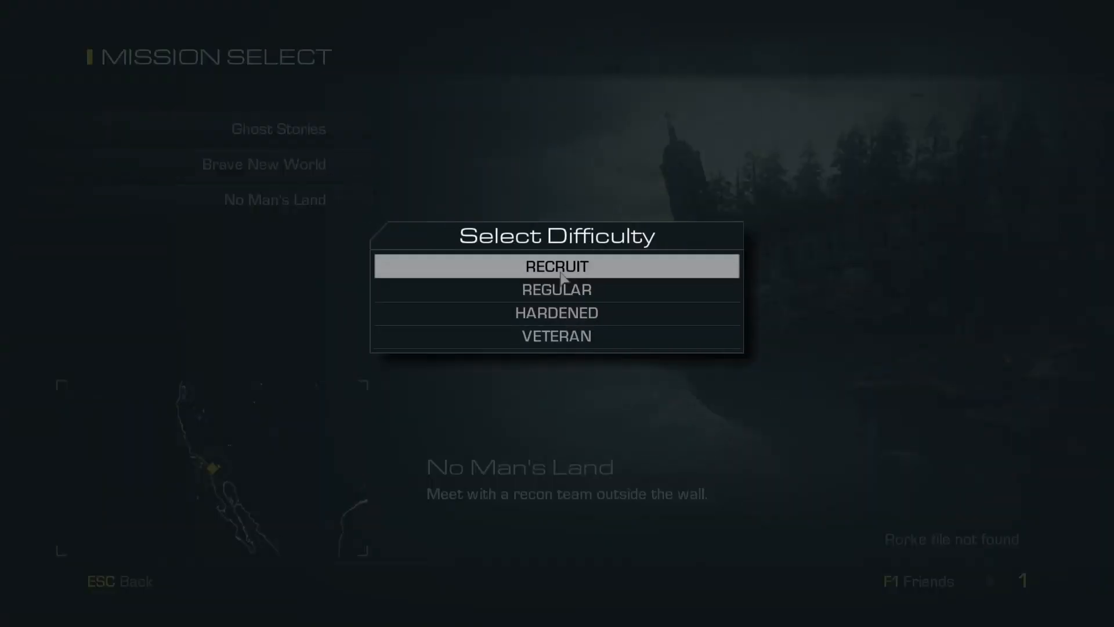